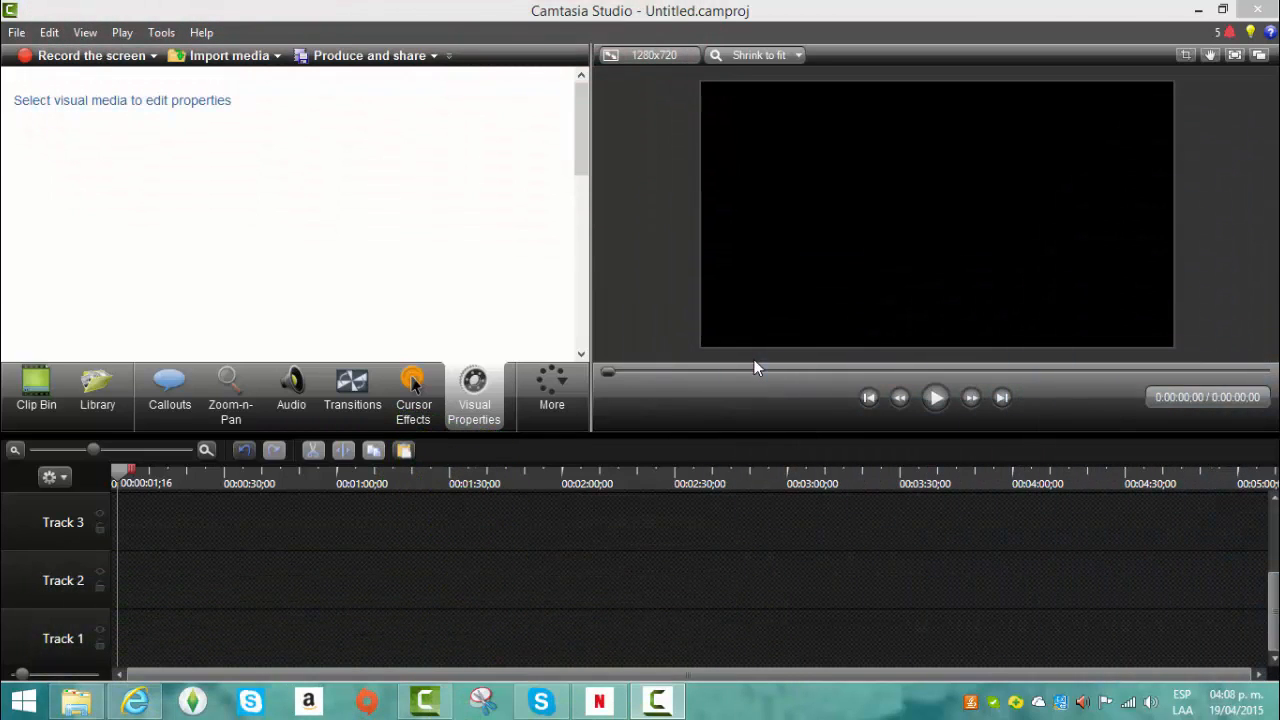
pyautogui.moveTo(67, 358)
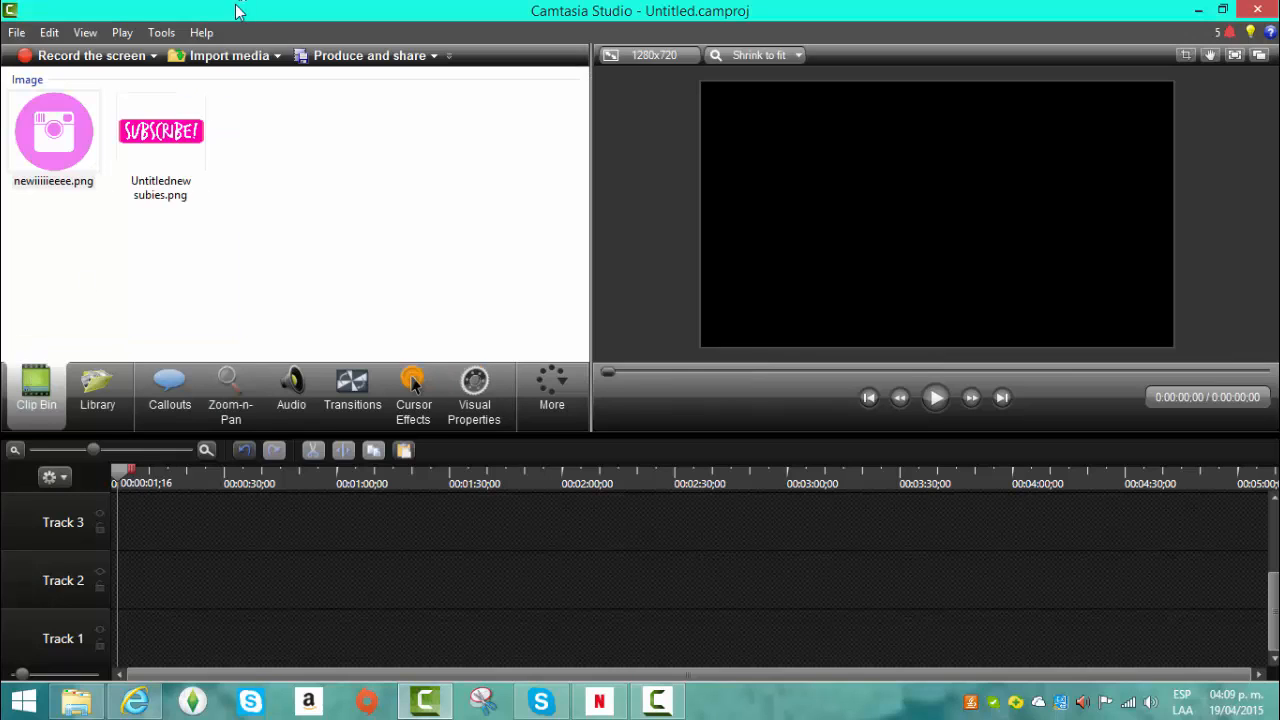
pyautogui.moveTo(230, 33)
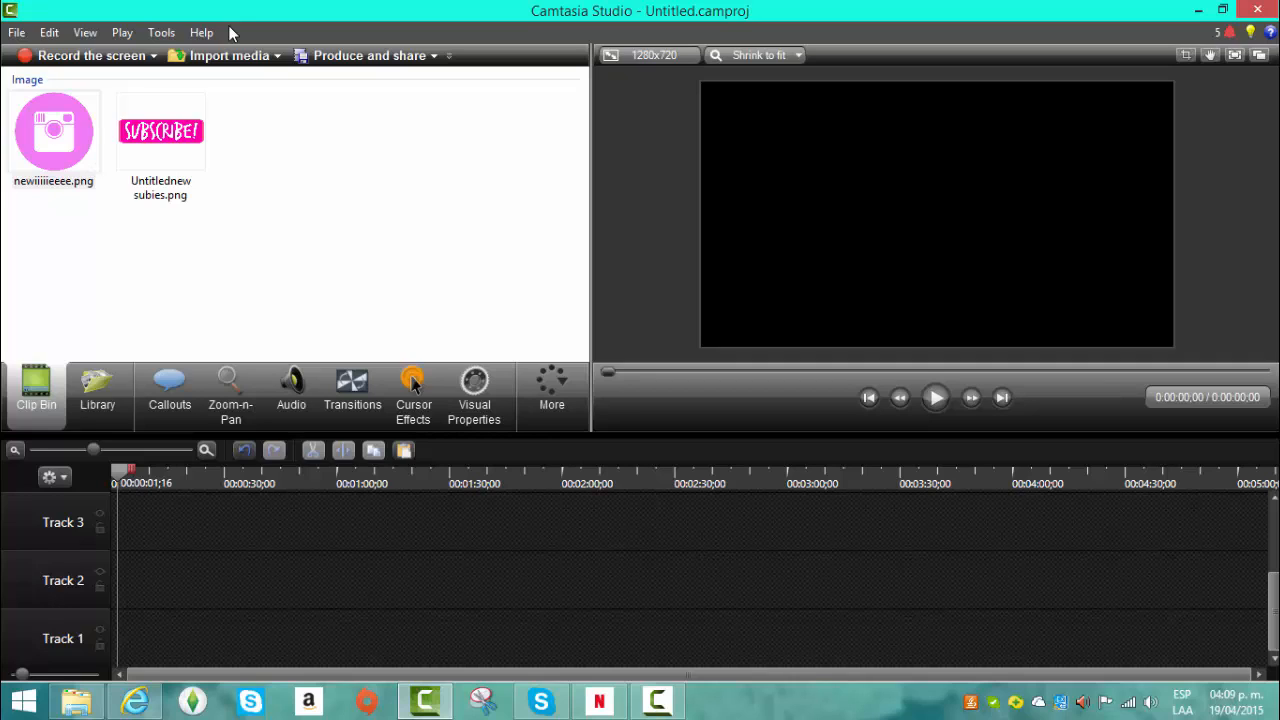
pyautogui.moveTo(695, 380)
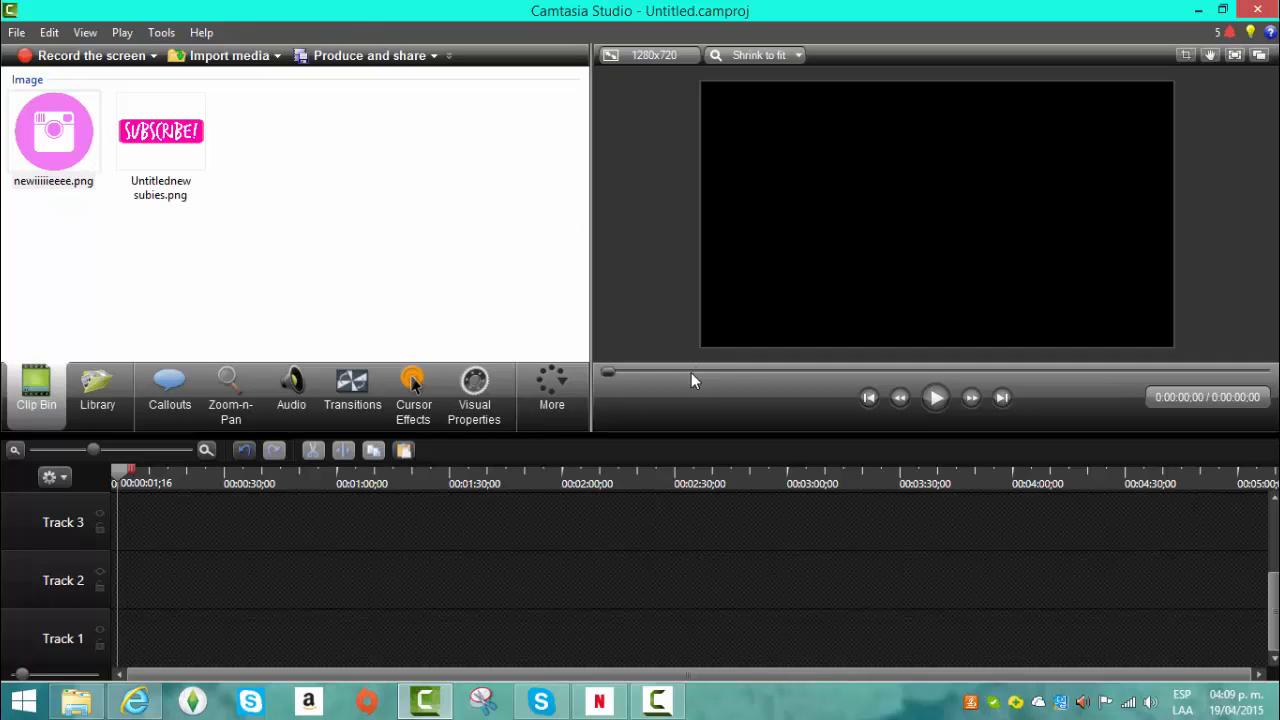
pyautogui.moveTo(552, 390)
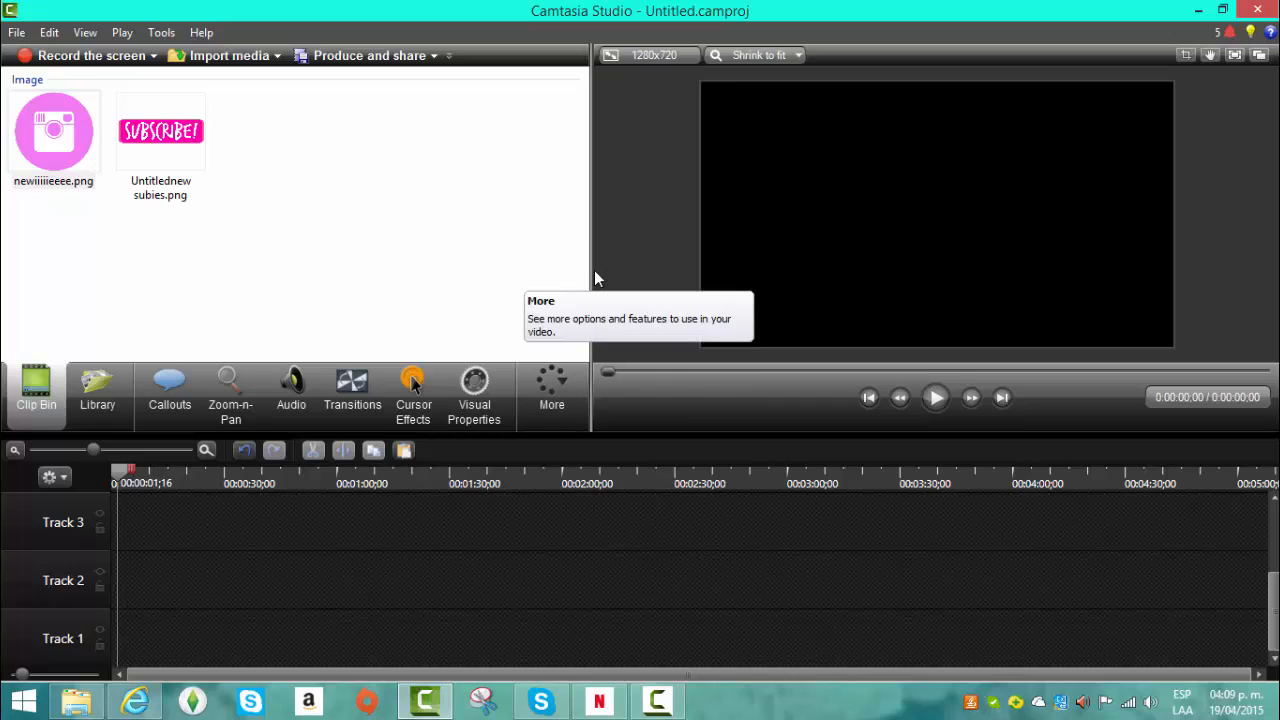
pyautogui.moveTo(595, 267)
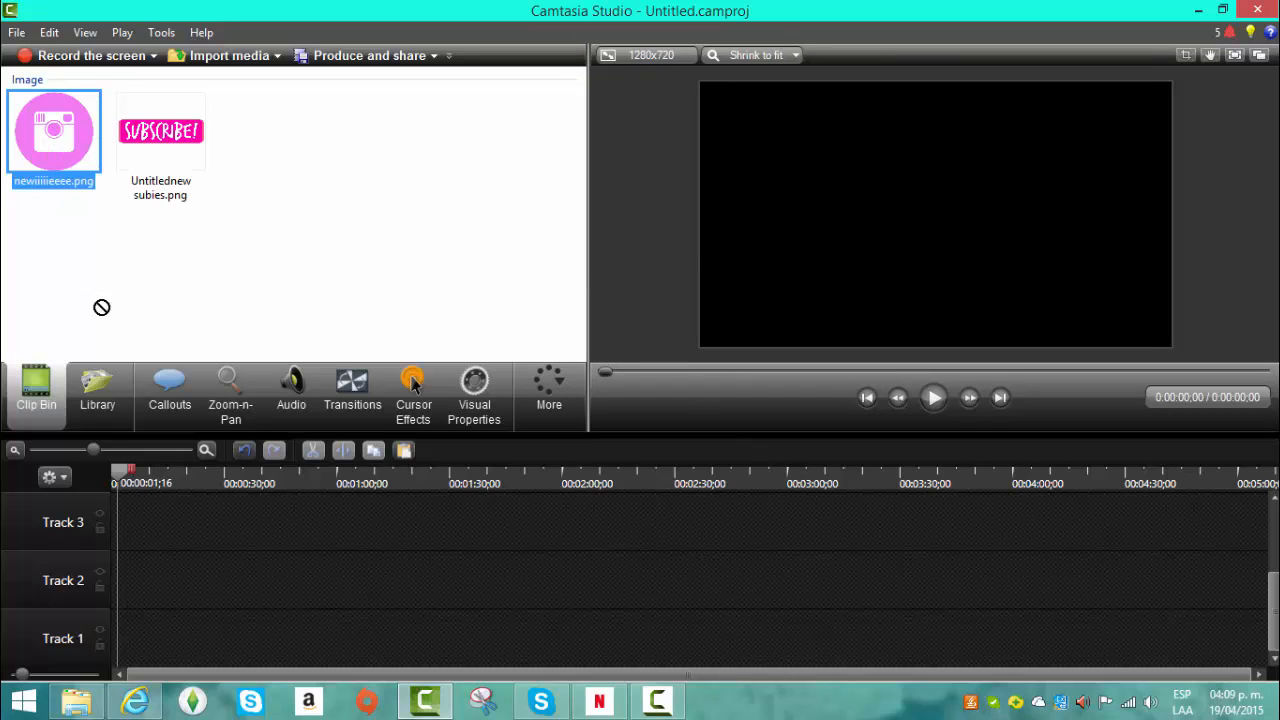
# Step: Drag the pink logo PNG from the Clip Bin onto Track 2
pyautogui.moveTo(54, 131); pyautogui.dragTo(118, 580)
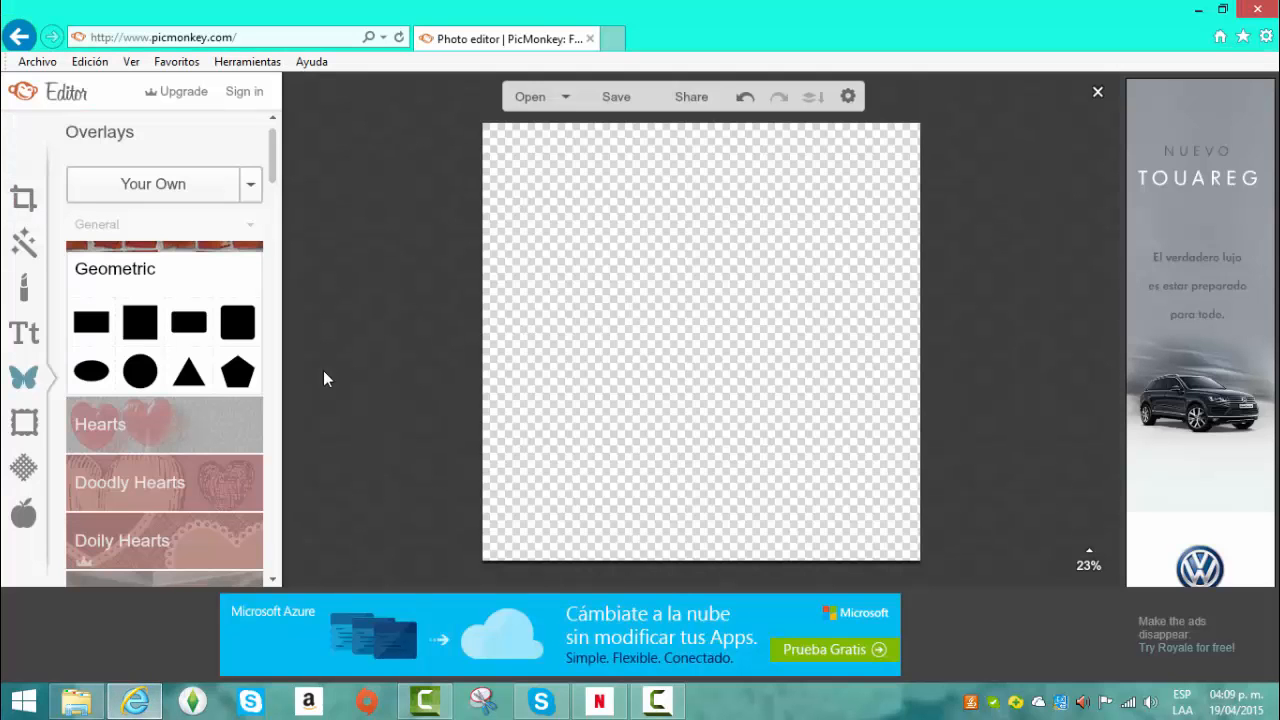
# Step: Add a geometric square overlay and stretch it to cover nearly the whole canvas
pyautogui.click(141, 320)
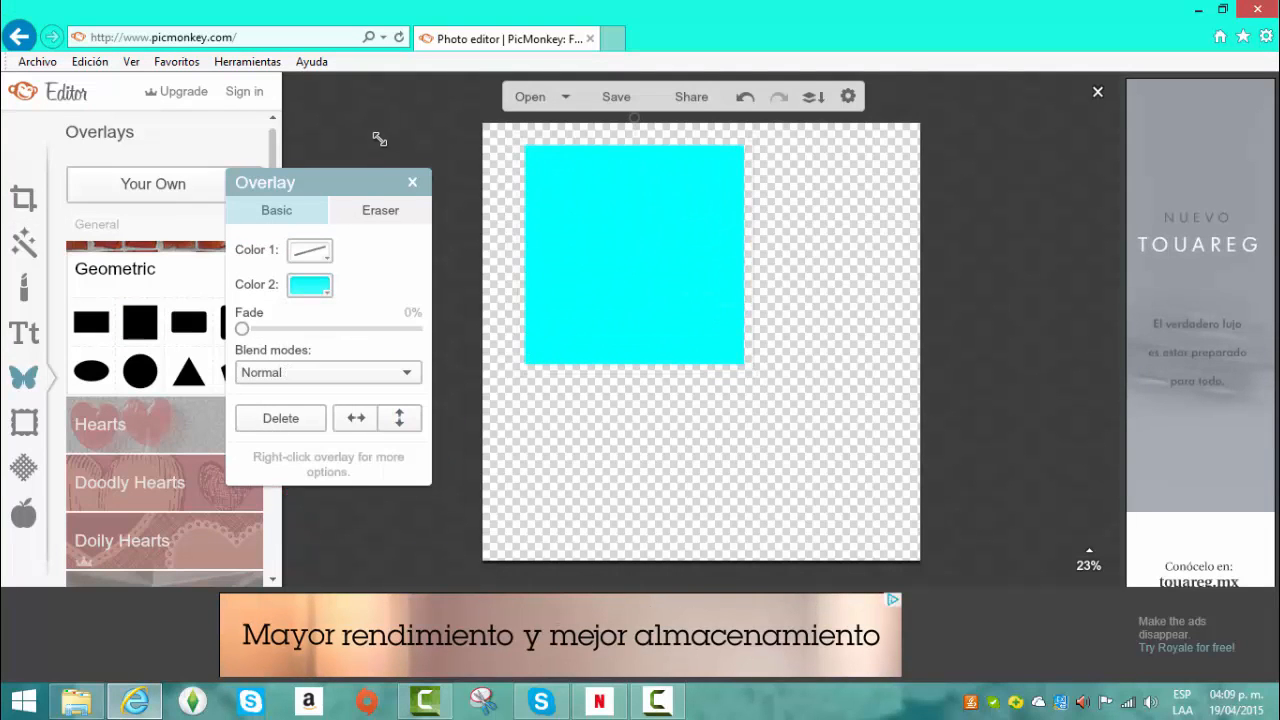
pyautogui.moveTo(635, 255); pyautogui.dragTo(600, 240)
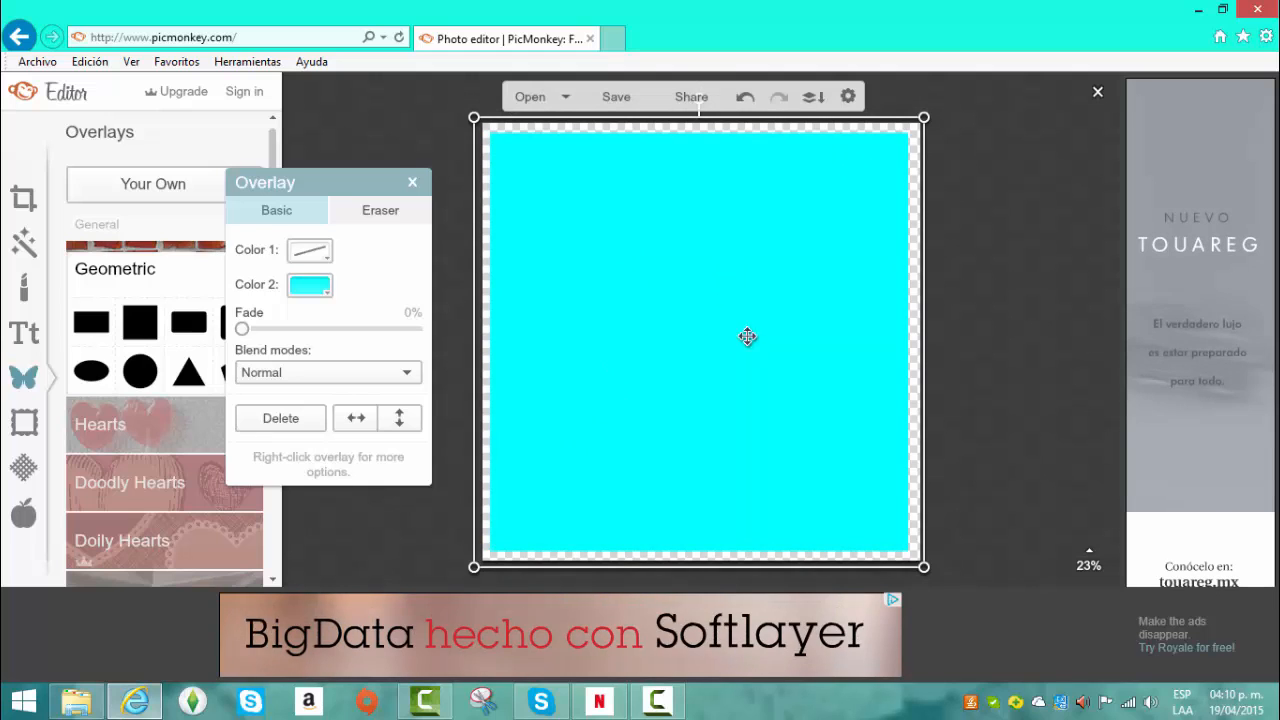
pyautogui.click(412, 181)
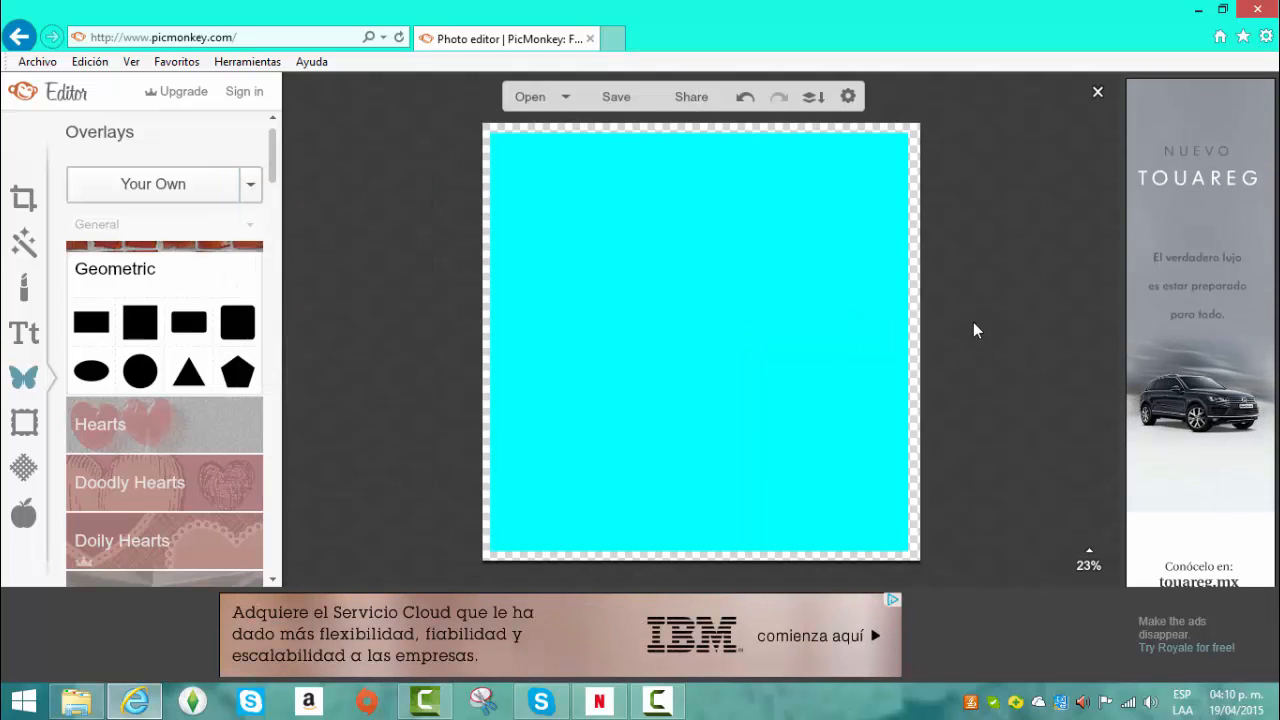
pyautogui.click(424, 700)
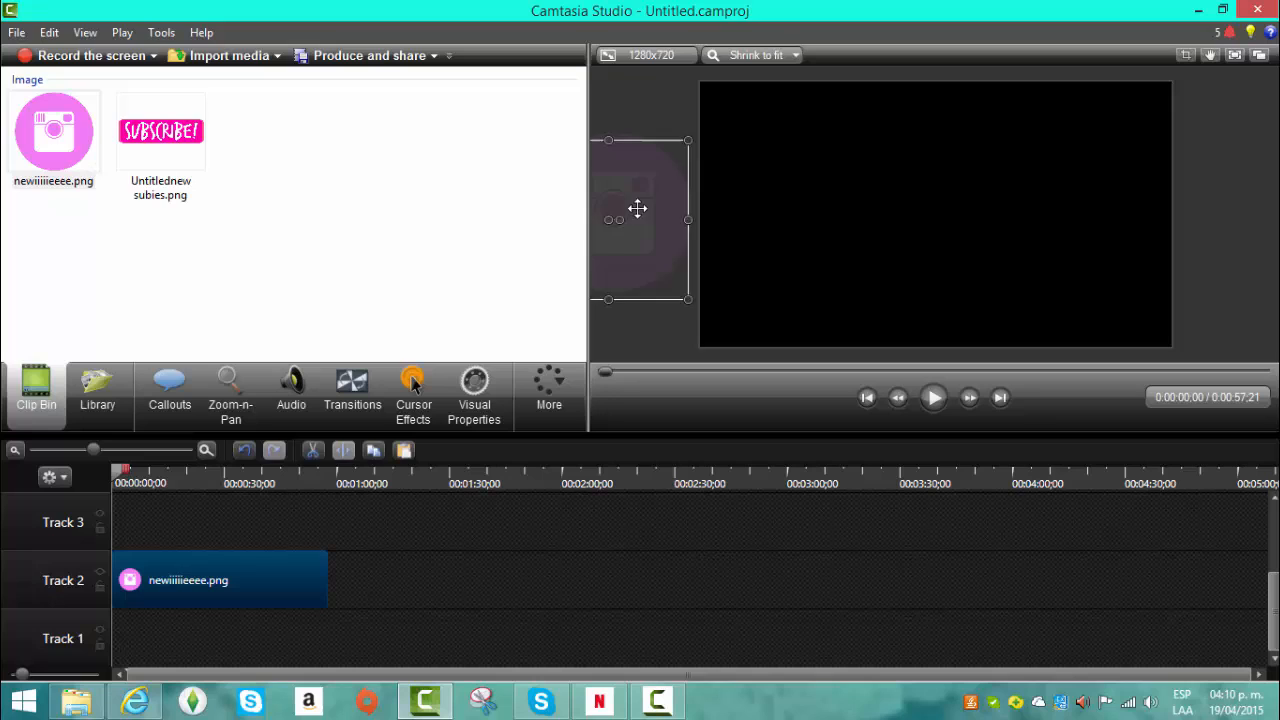
# Step: Open the logo's Visual Properties and drag it from off-canvas left to the upper right
pyautogui.click(473, 395)
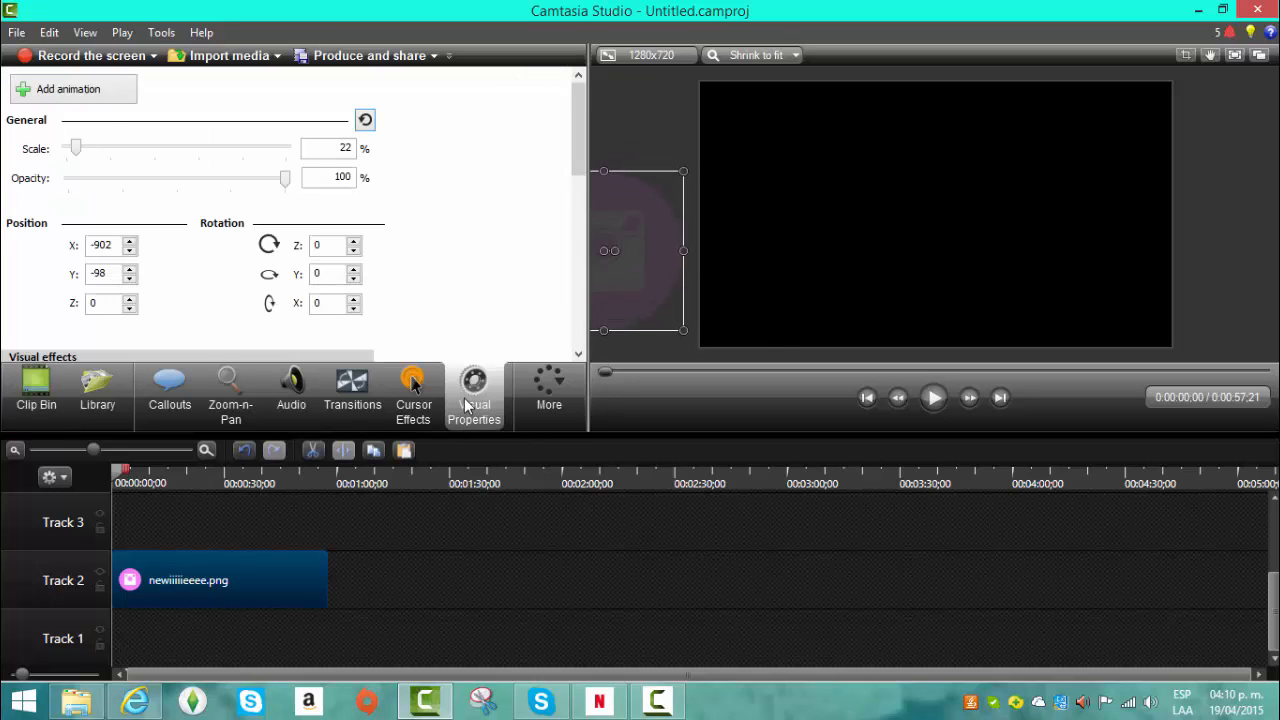
pyautogui.moveTo(549, 390)
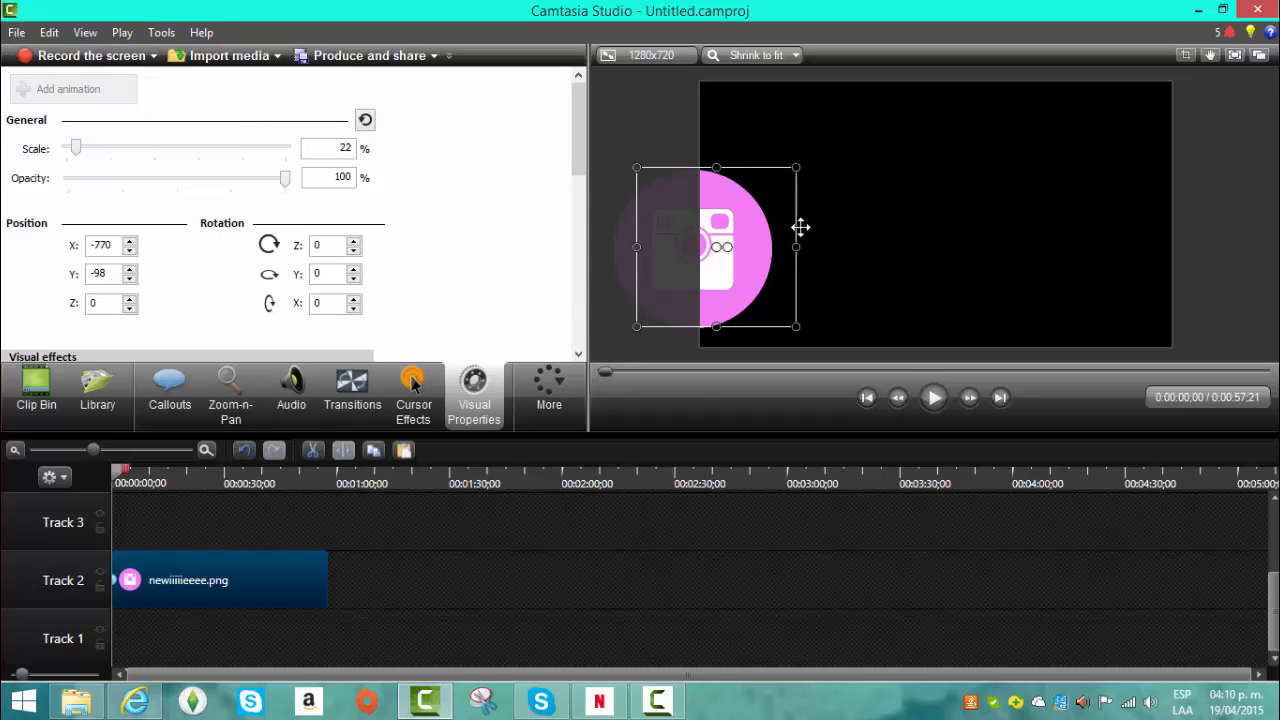
pyautogui.moveTo(715, 246); pyautogui.dragTo(1070, 182)
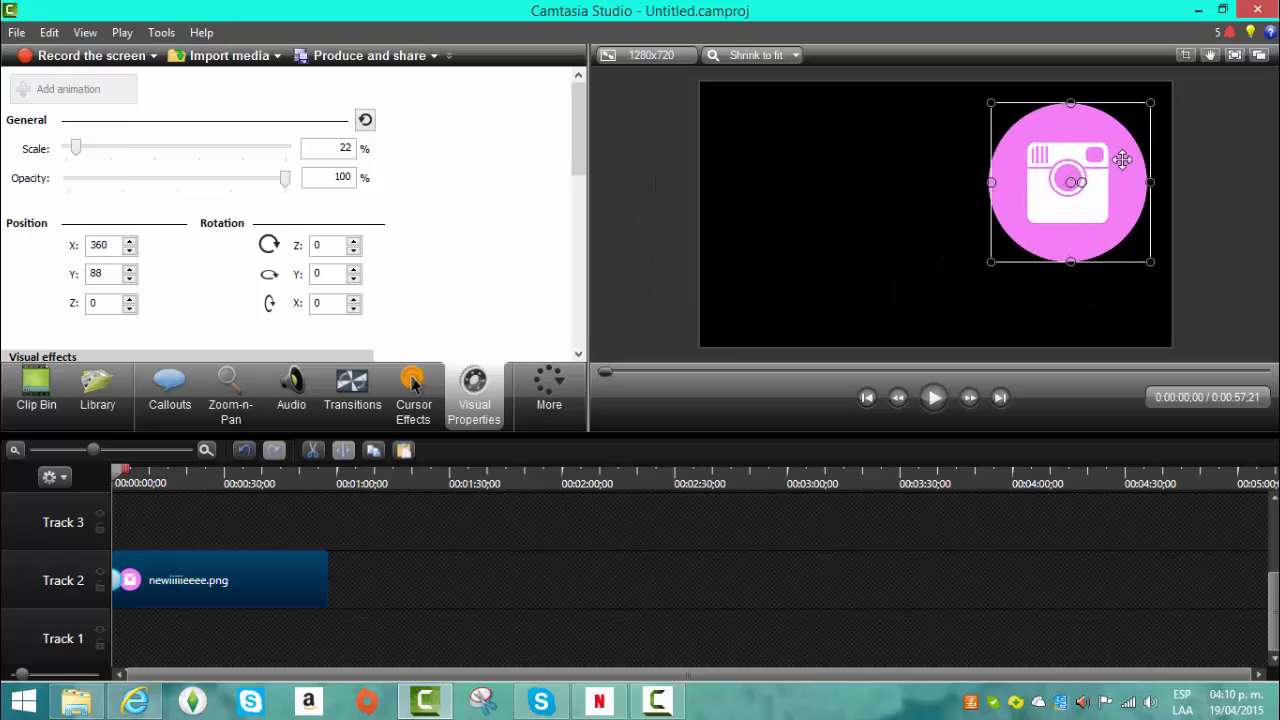
pyautogui.moveTo(1072, 180); pyautogui.dragTo(1092, 160)
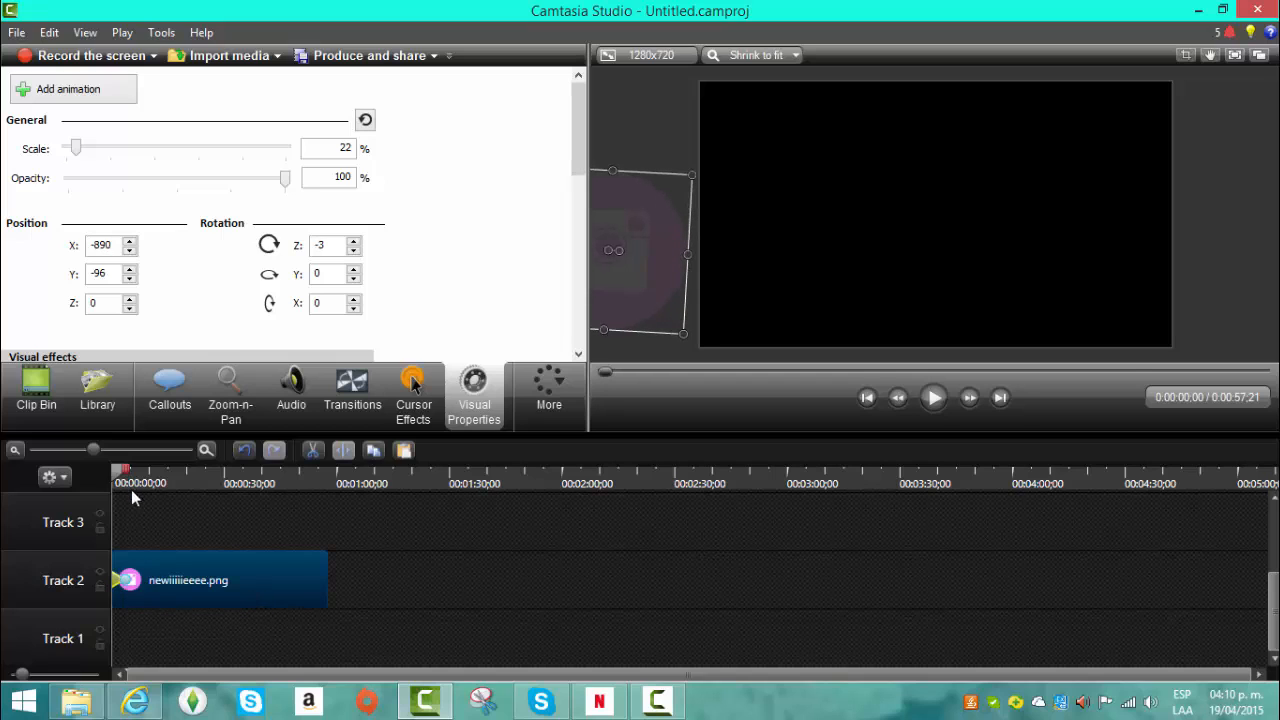
# Step: Jump a few seconds into the logo clip to set the animation end point
pyautogui.click(933, 397)
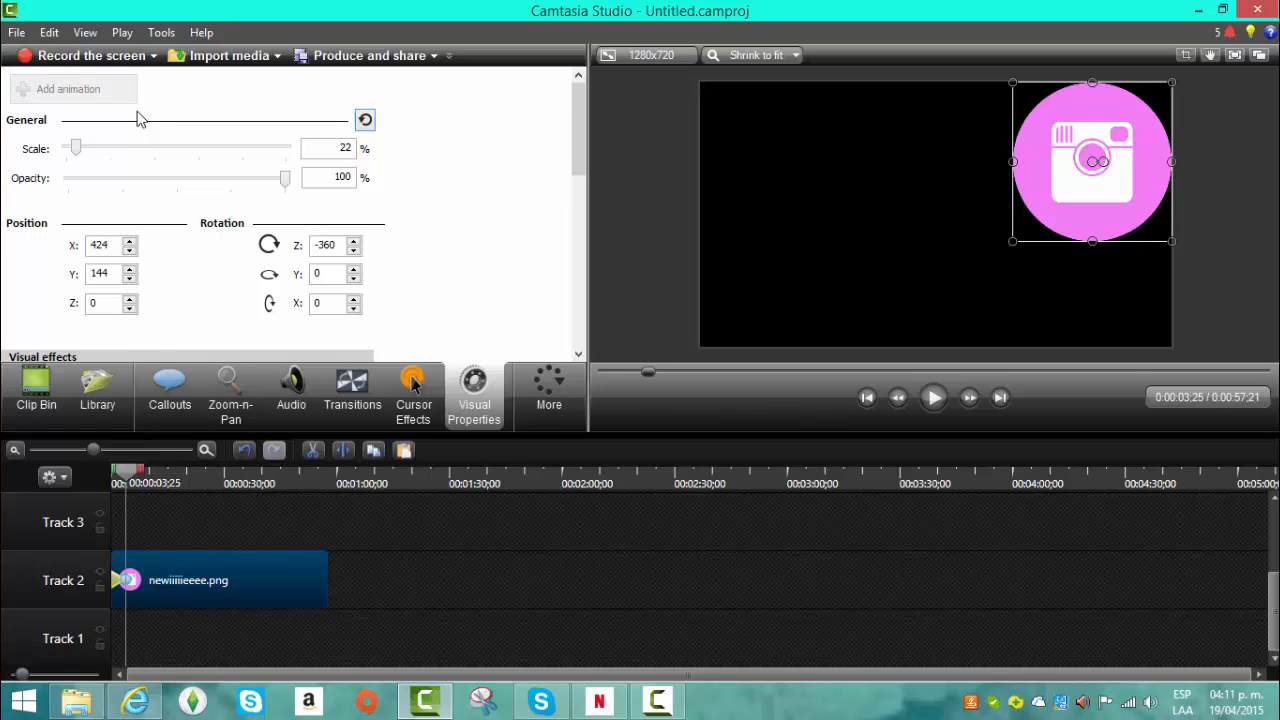
pyautogui.moveTo(1018, 261)
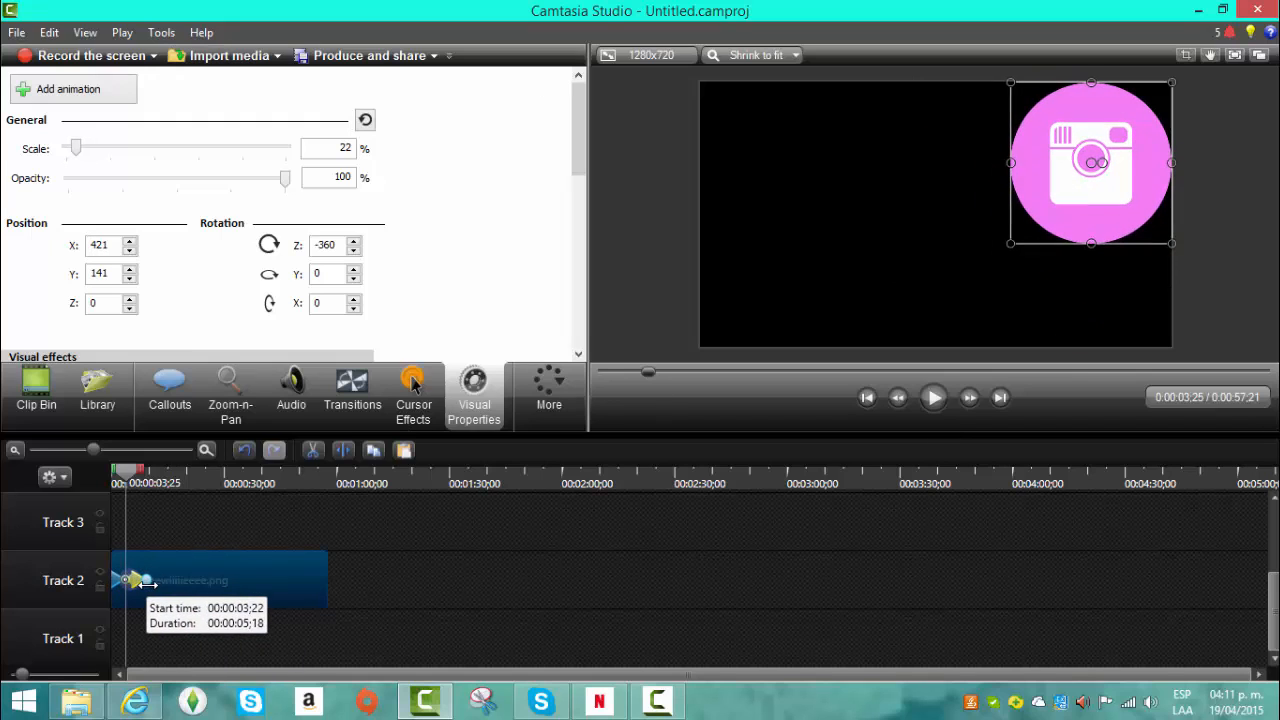
# Step: Click on the Track 2 clip to adjust the animation before playback
pyautogui.click(933, 397)
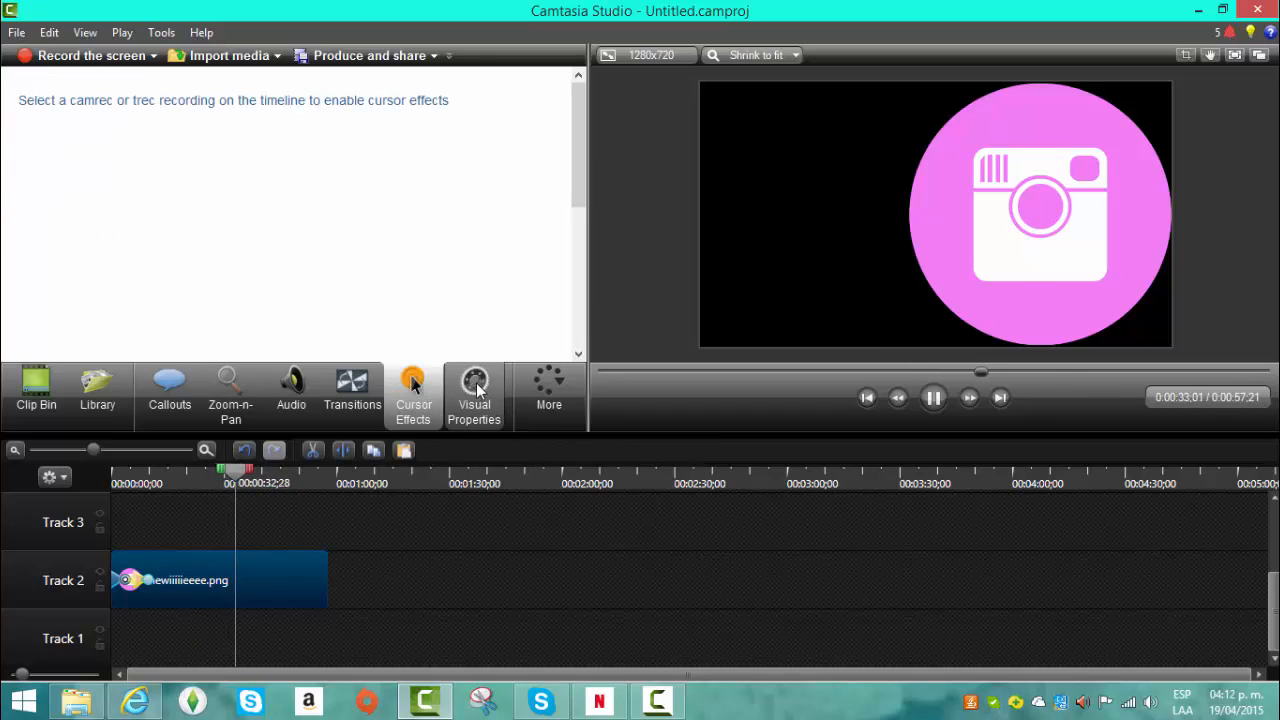
pyautogui.click(474, 395)
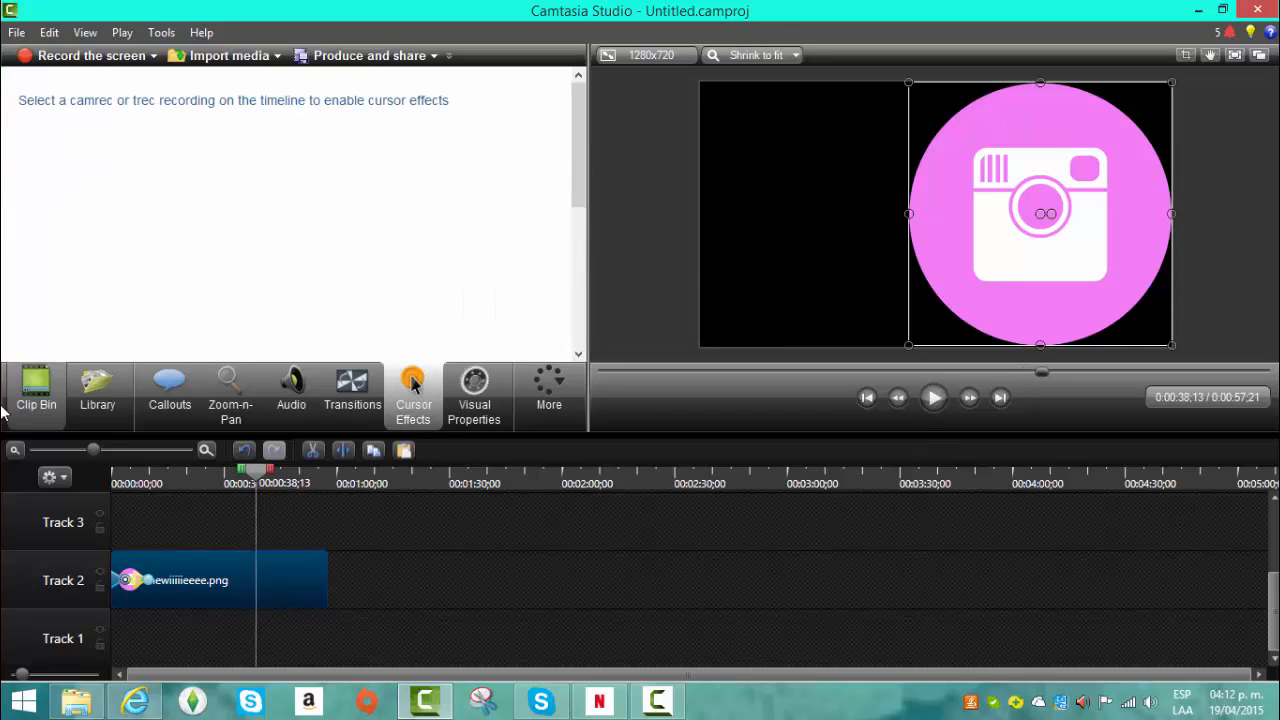
pyautogui.moveTo(450, 105)
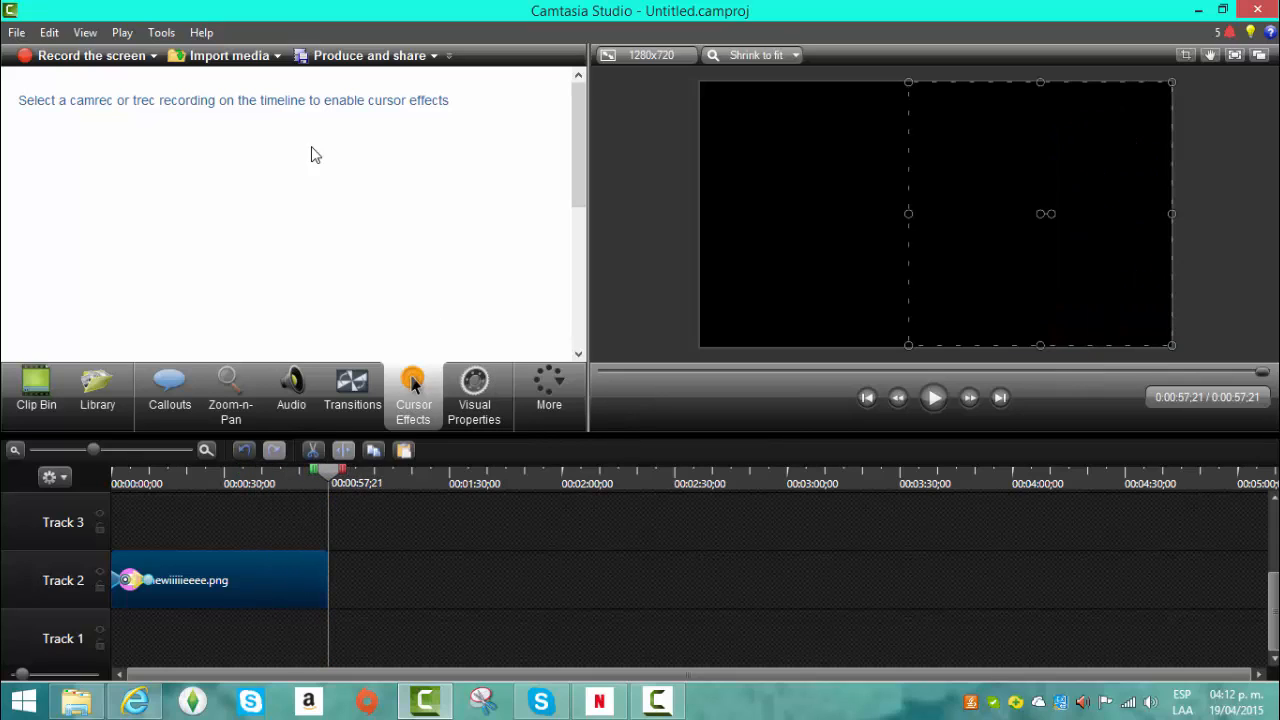
pyautogui.moveTo(450, 108)
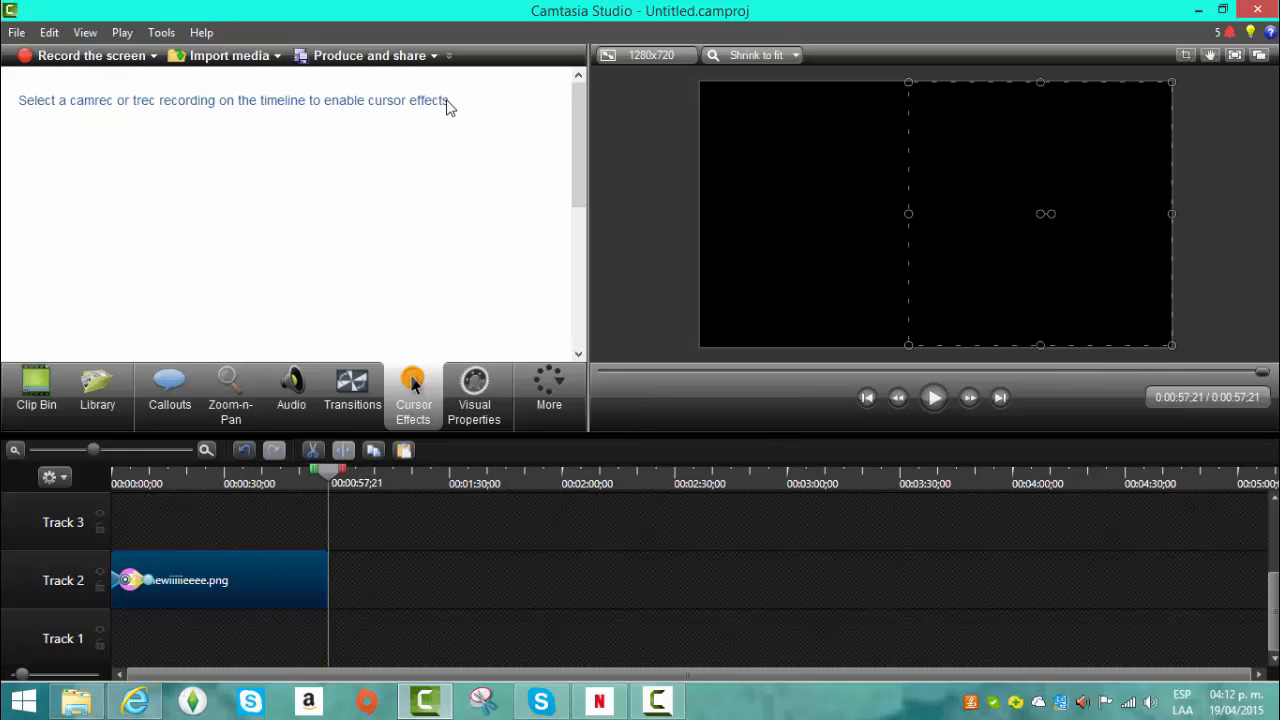
pyautogui.moveTo(415, 469)
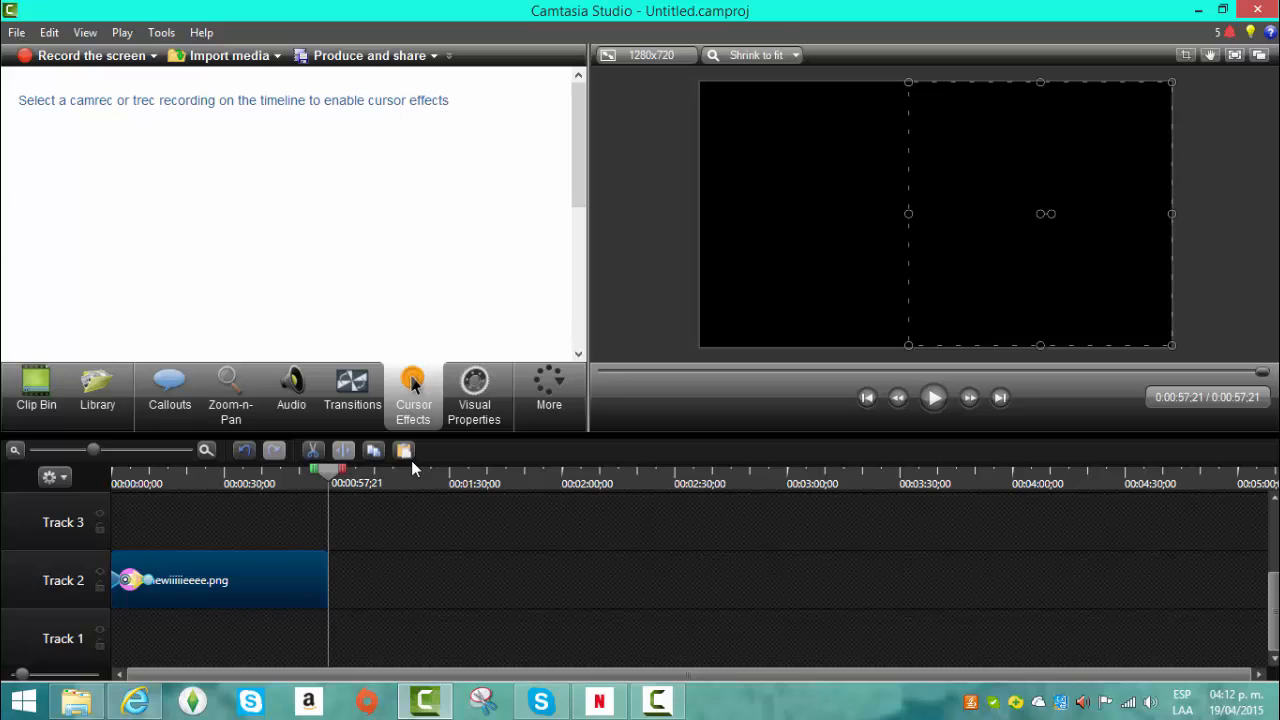
pyautogui.moveTo(323, 478)
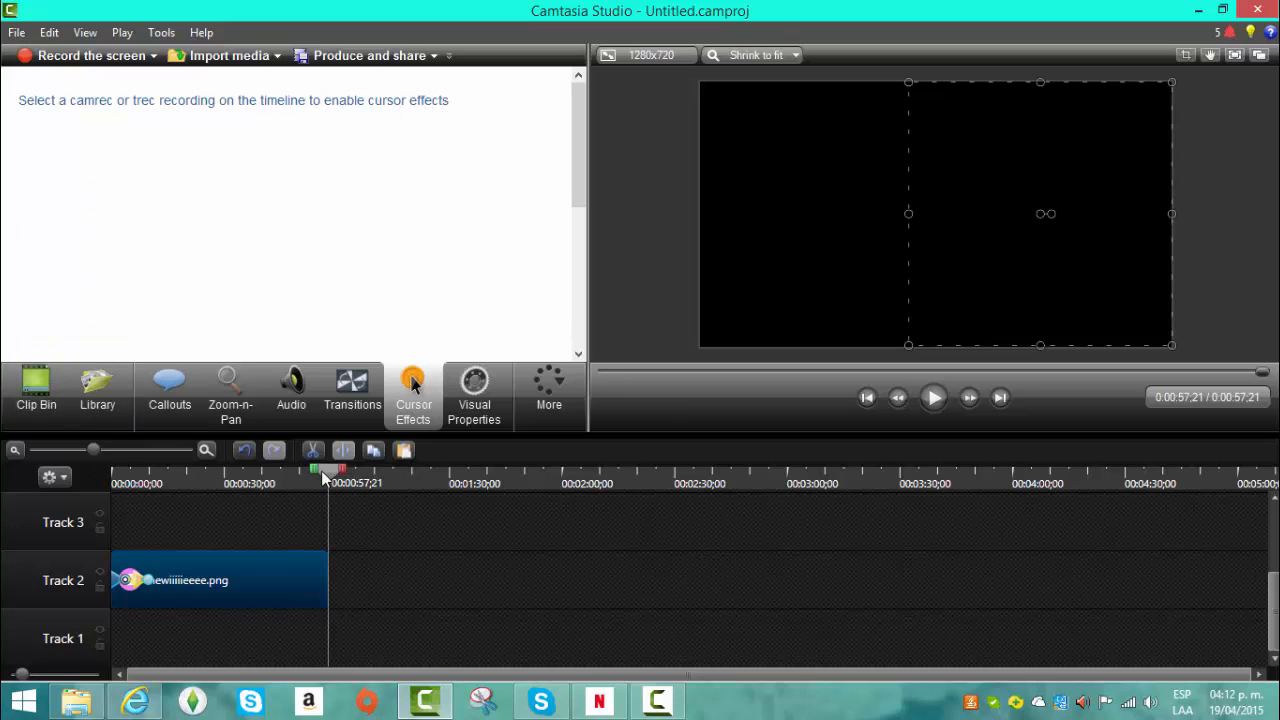